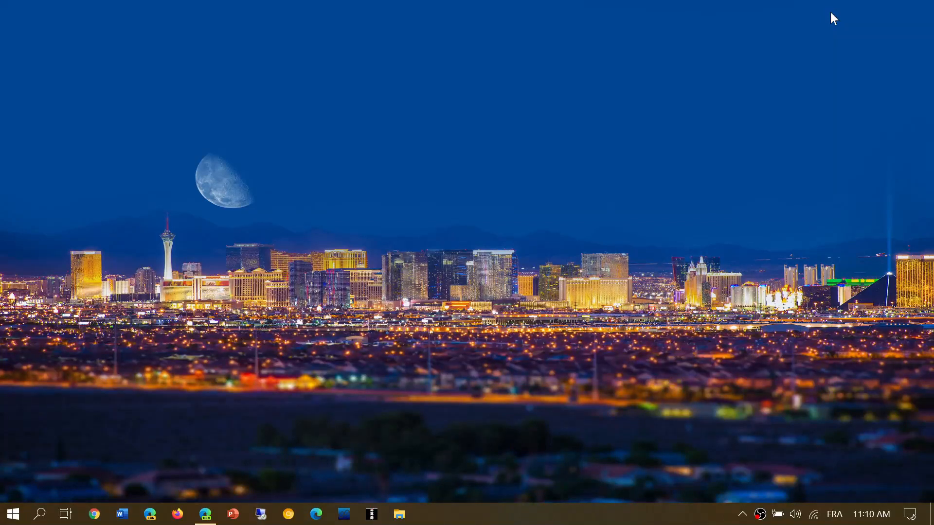
{"action": "mouse_move", "coordinate": [584, 281]}
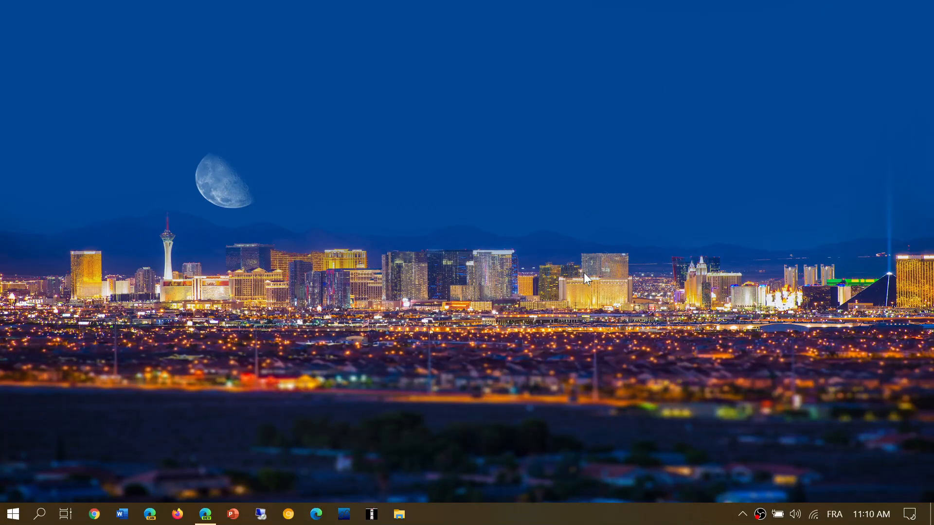
{"action": "mouse_move", "coordinate": [199, 481]}
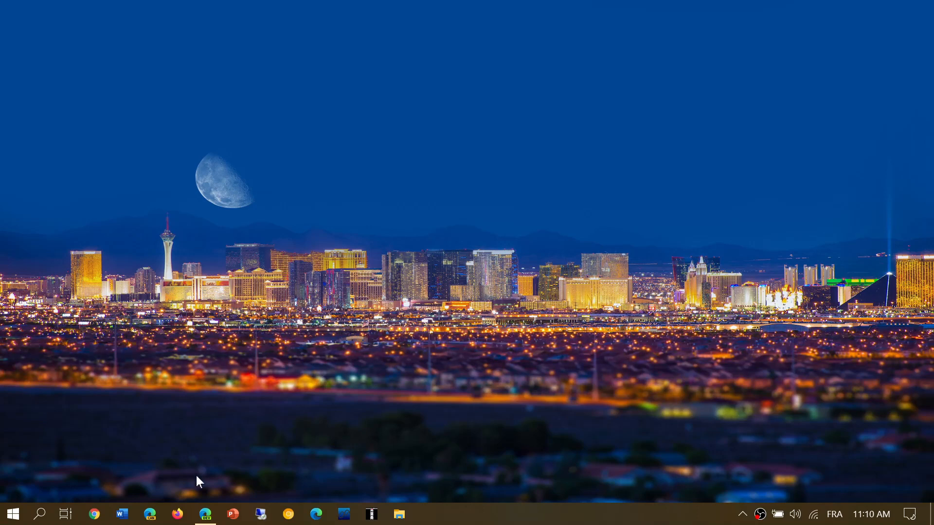
{"action": "mouse_move", "coordinate": [239, 410]}
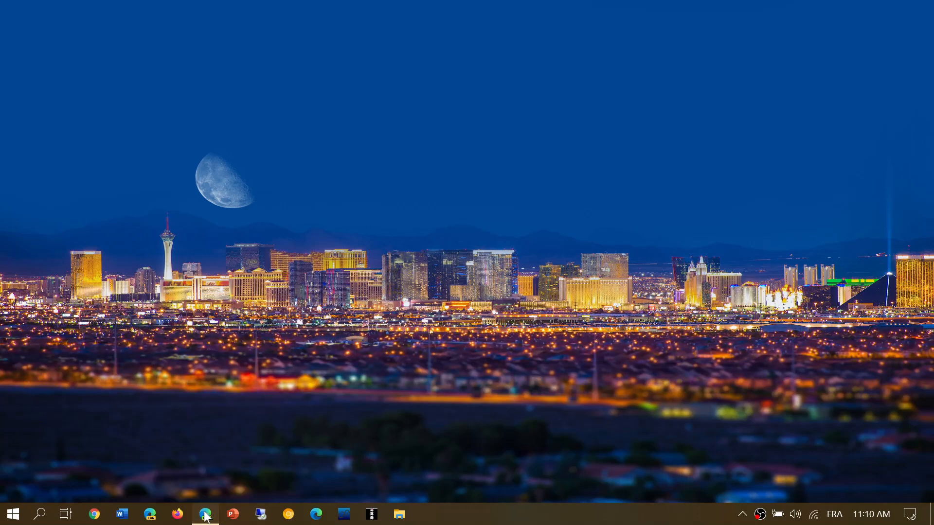
- Launch Edge from the taskbar and land on the .NET download page at its top
{"action": "left_click", "coordinate": [206, 514]}
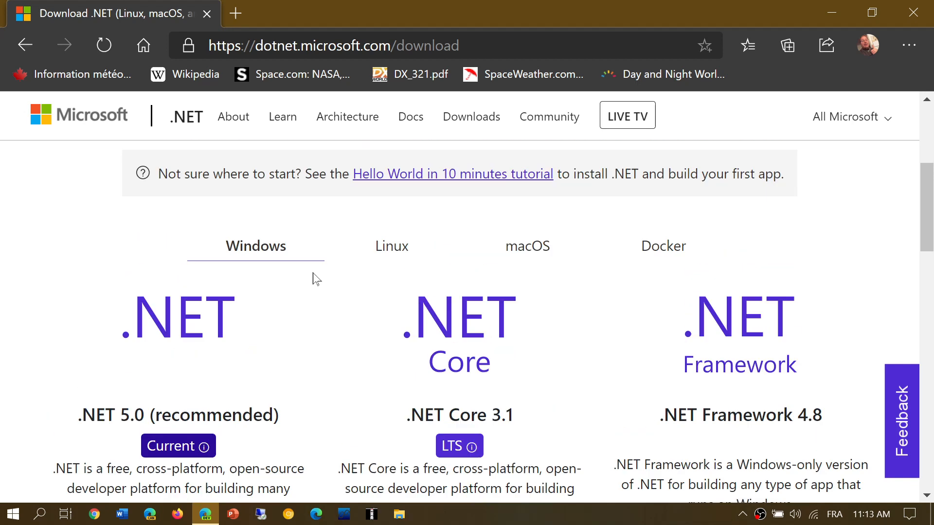
{"action": "scroll", "scroll_direction": "up", "scroll_amount": 3}
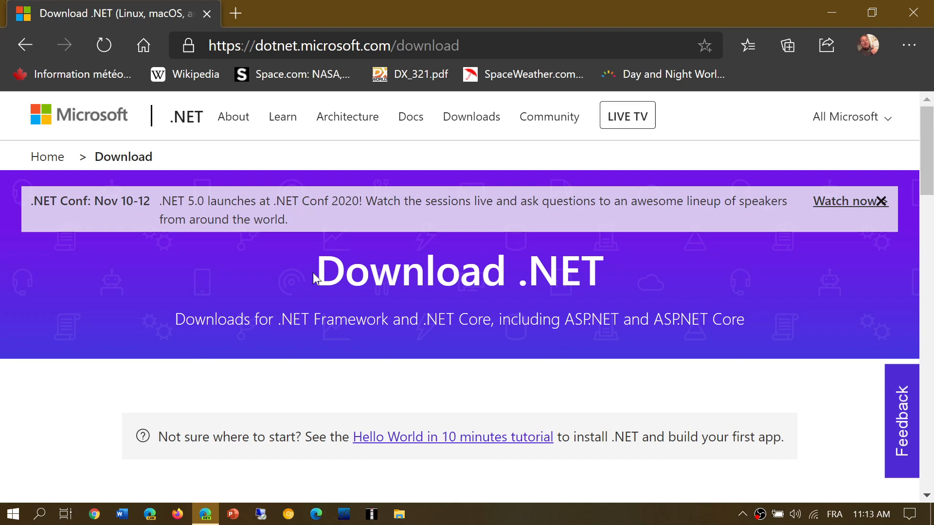